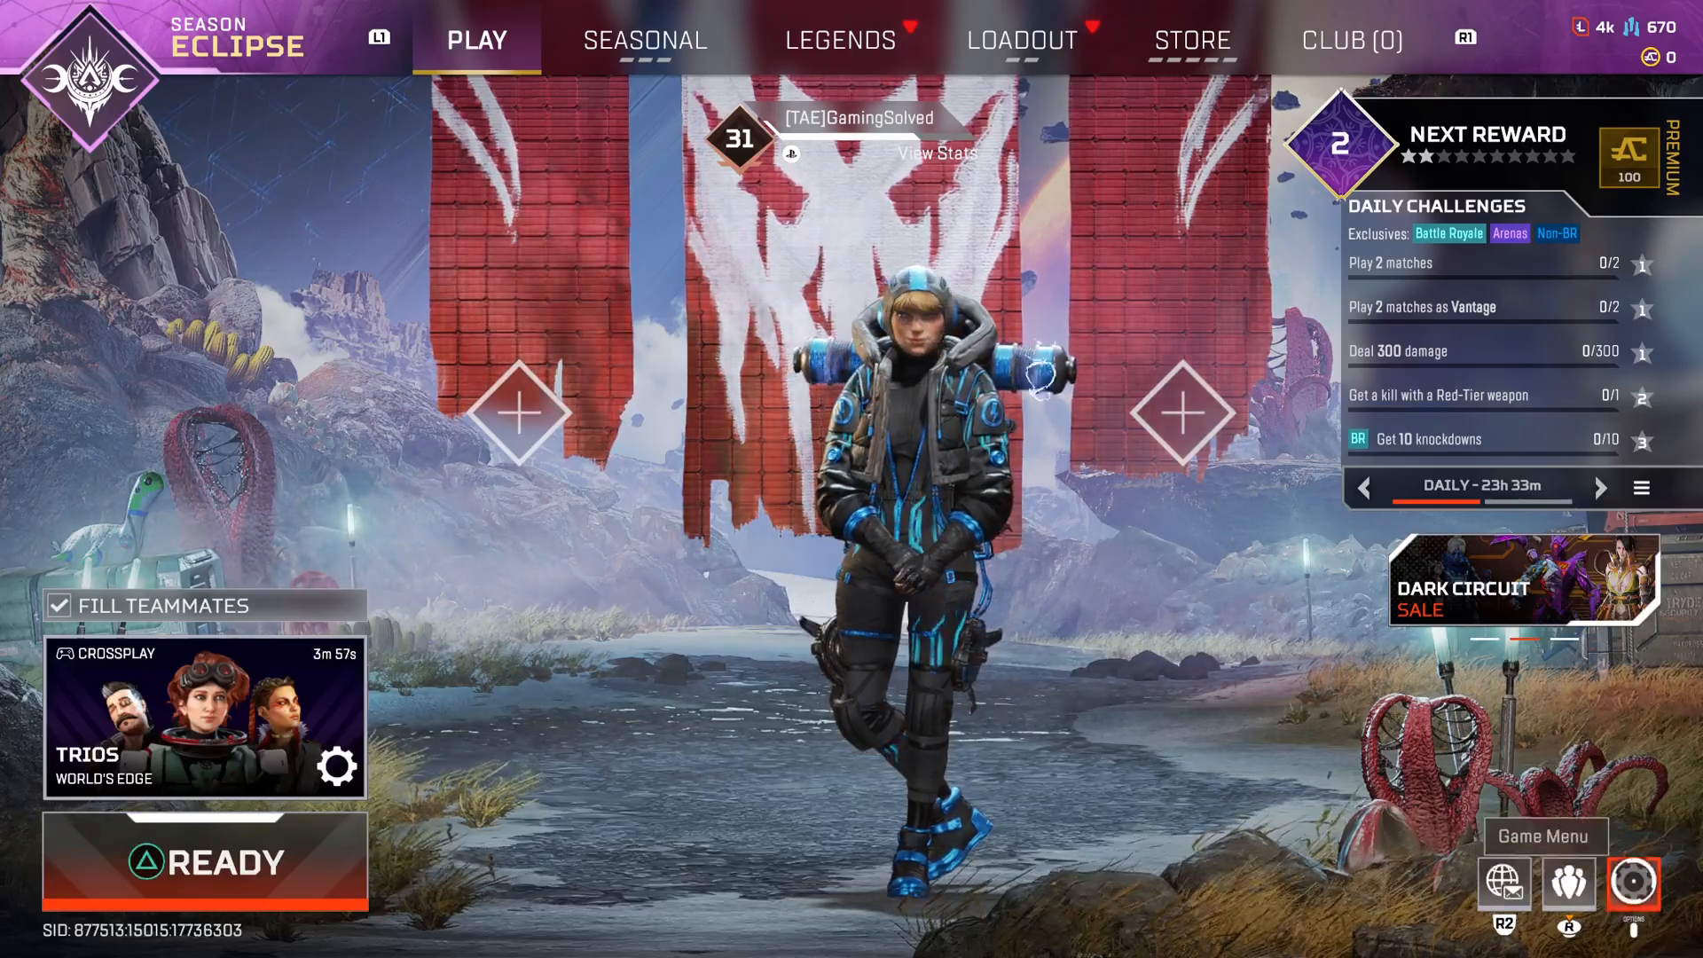
# Open the Game Menu from the Apex Legends lobby
pyautogui.click(1631, 882)
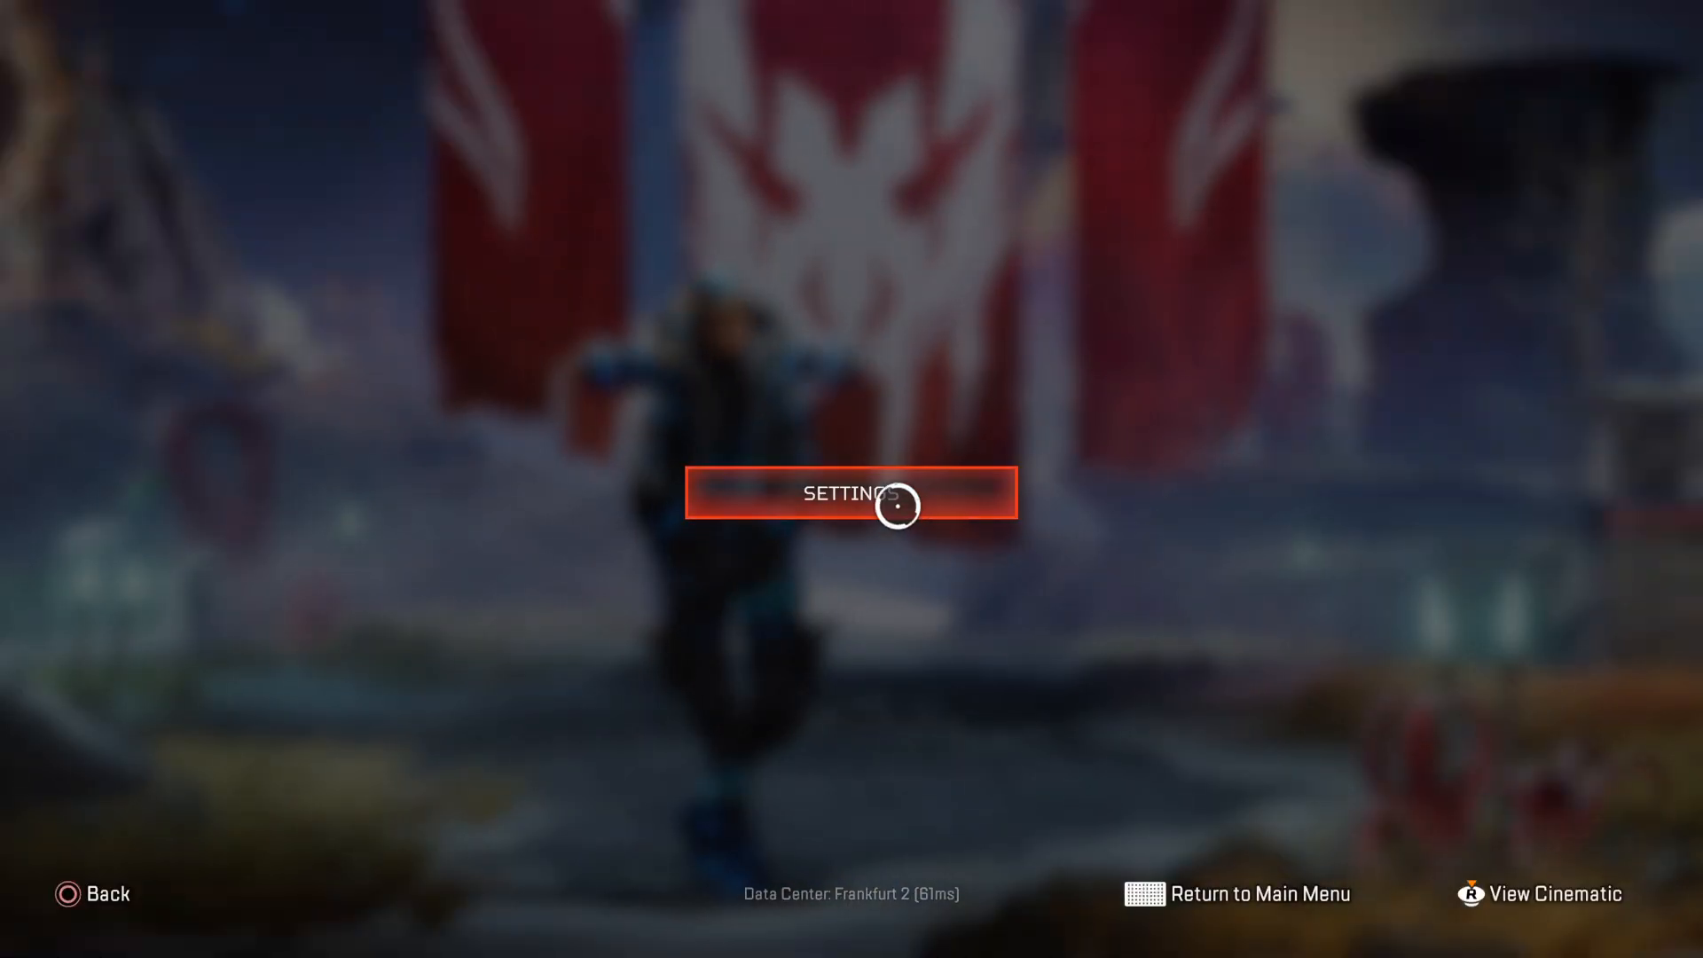
# Open Settings and switch to the Controller tab
pyautogui.click(851, 494)
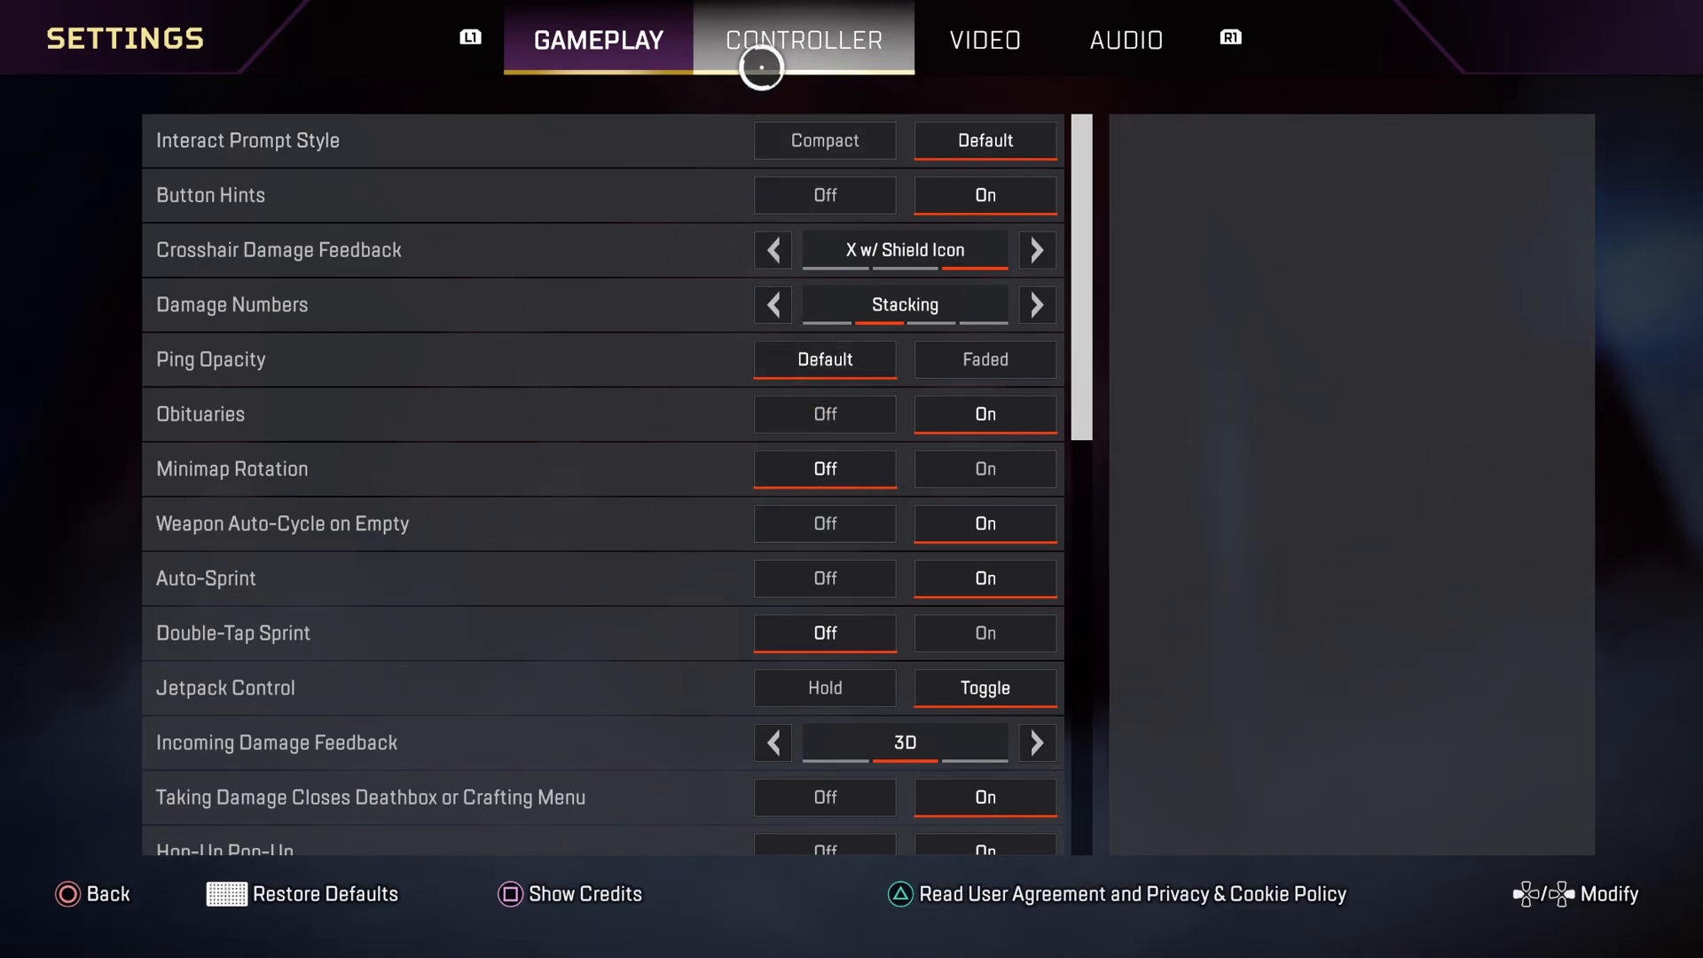
pyautogui.click(803, 40)
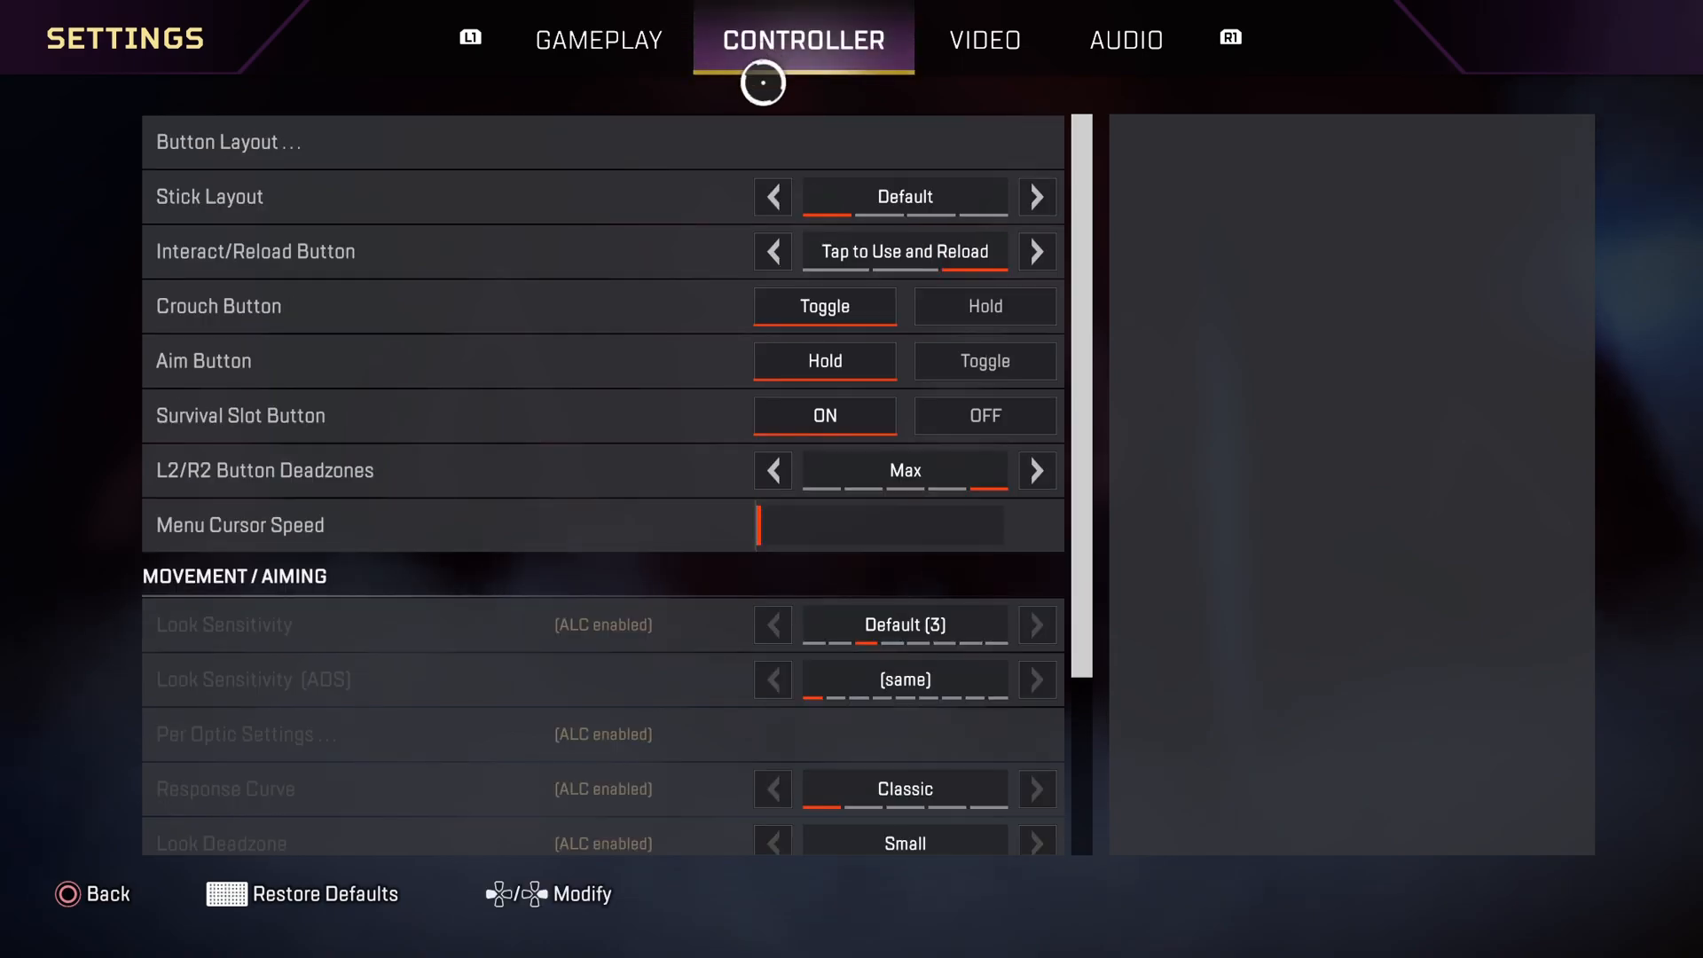
pyautogui.moveTo(565, 214)
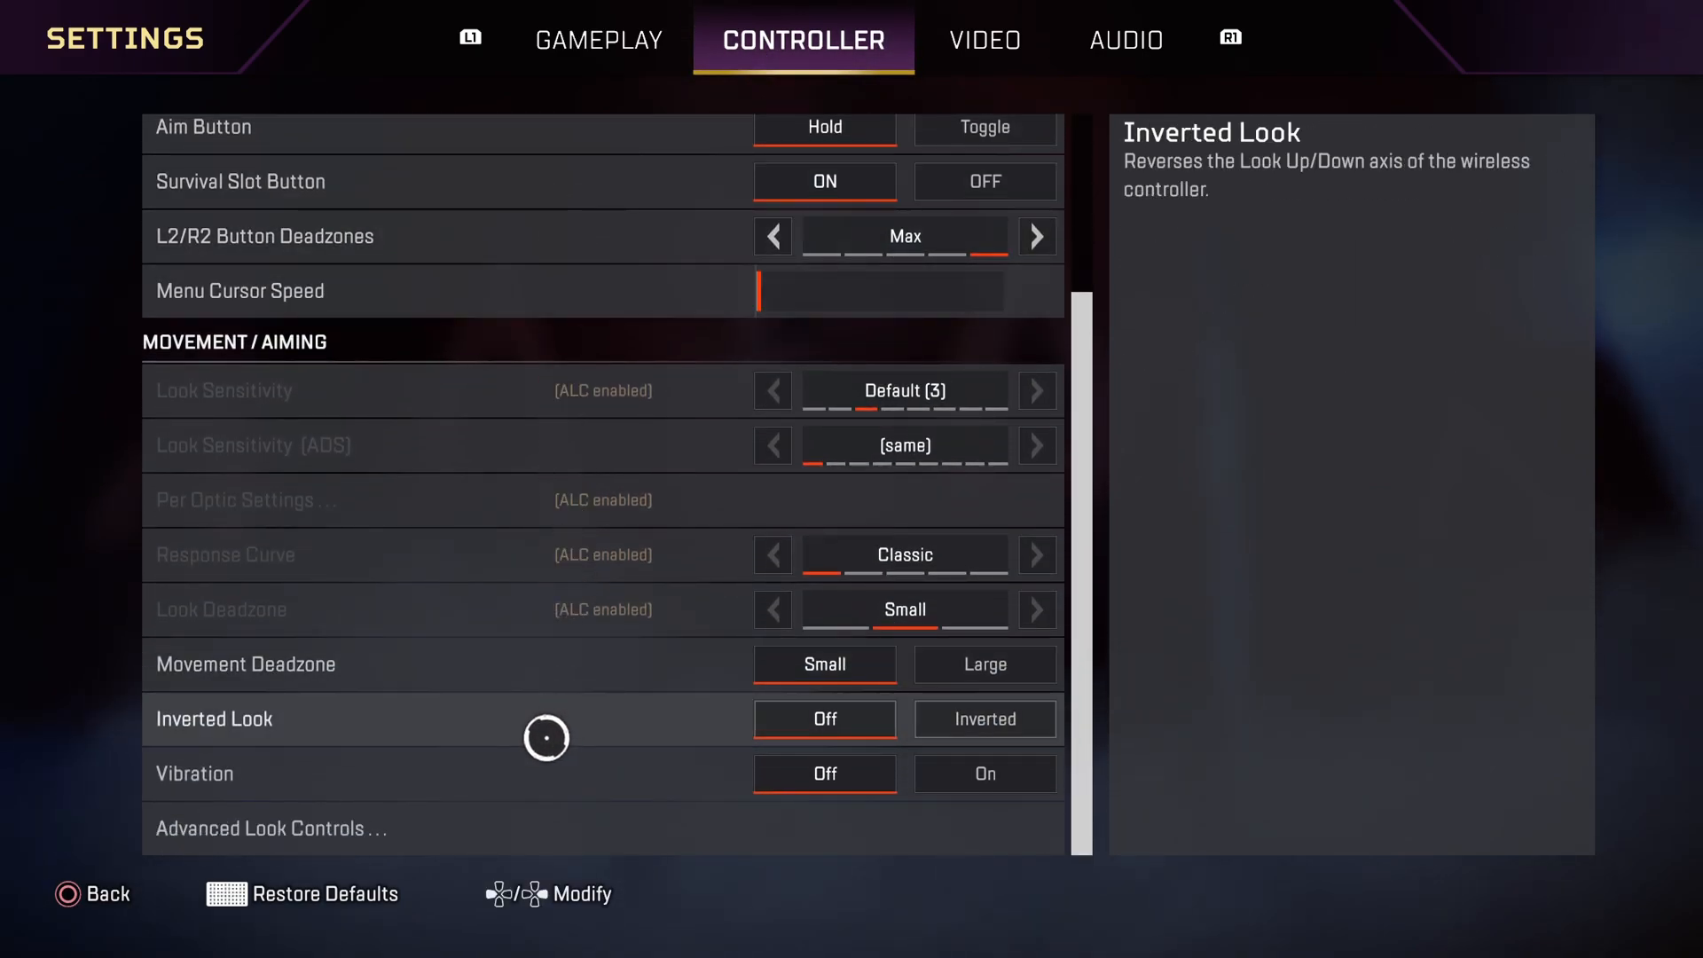
pyautogui.moveTo(823, 720)
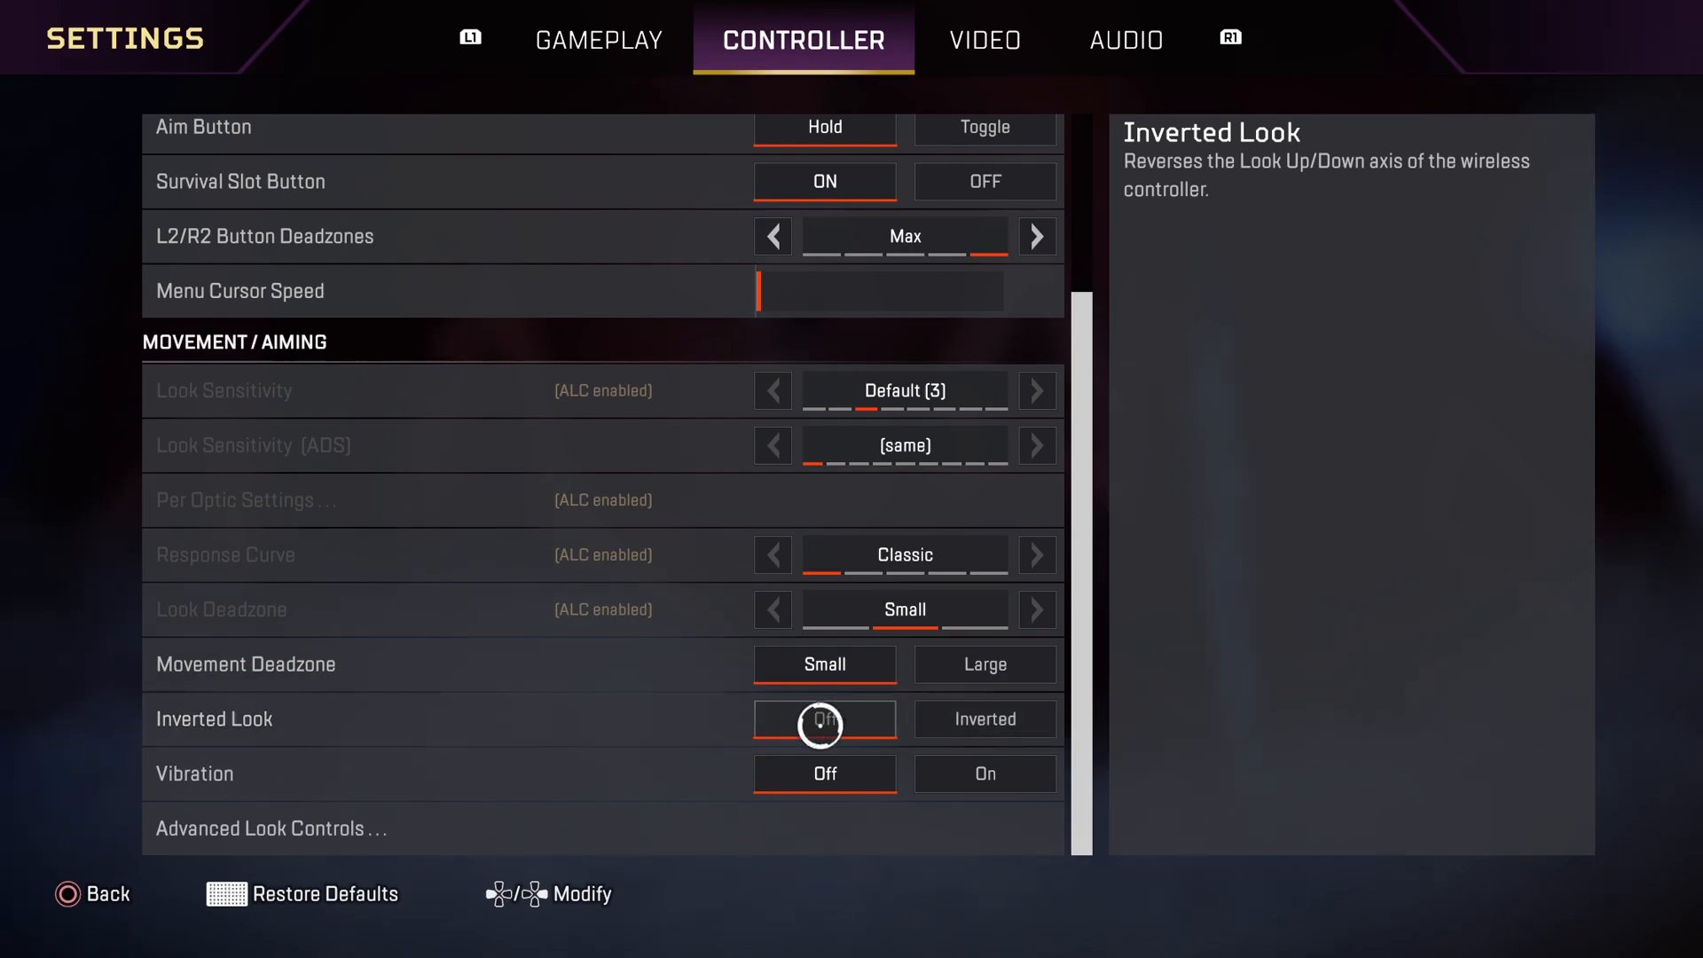
# Set the Inverted Look option to Inverted
pyautogui.click(982, 720)
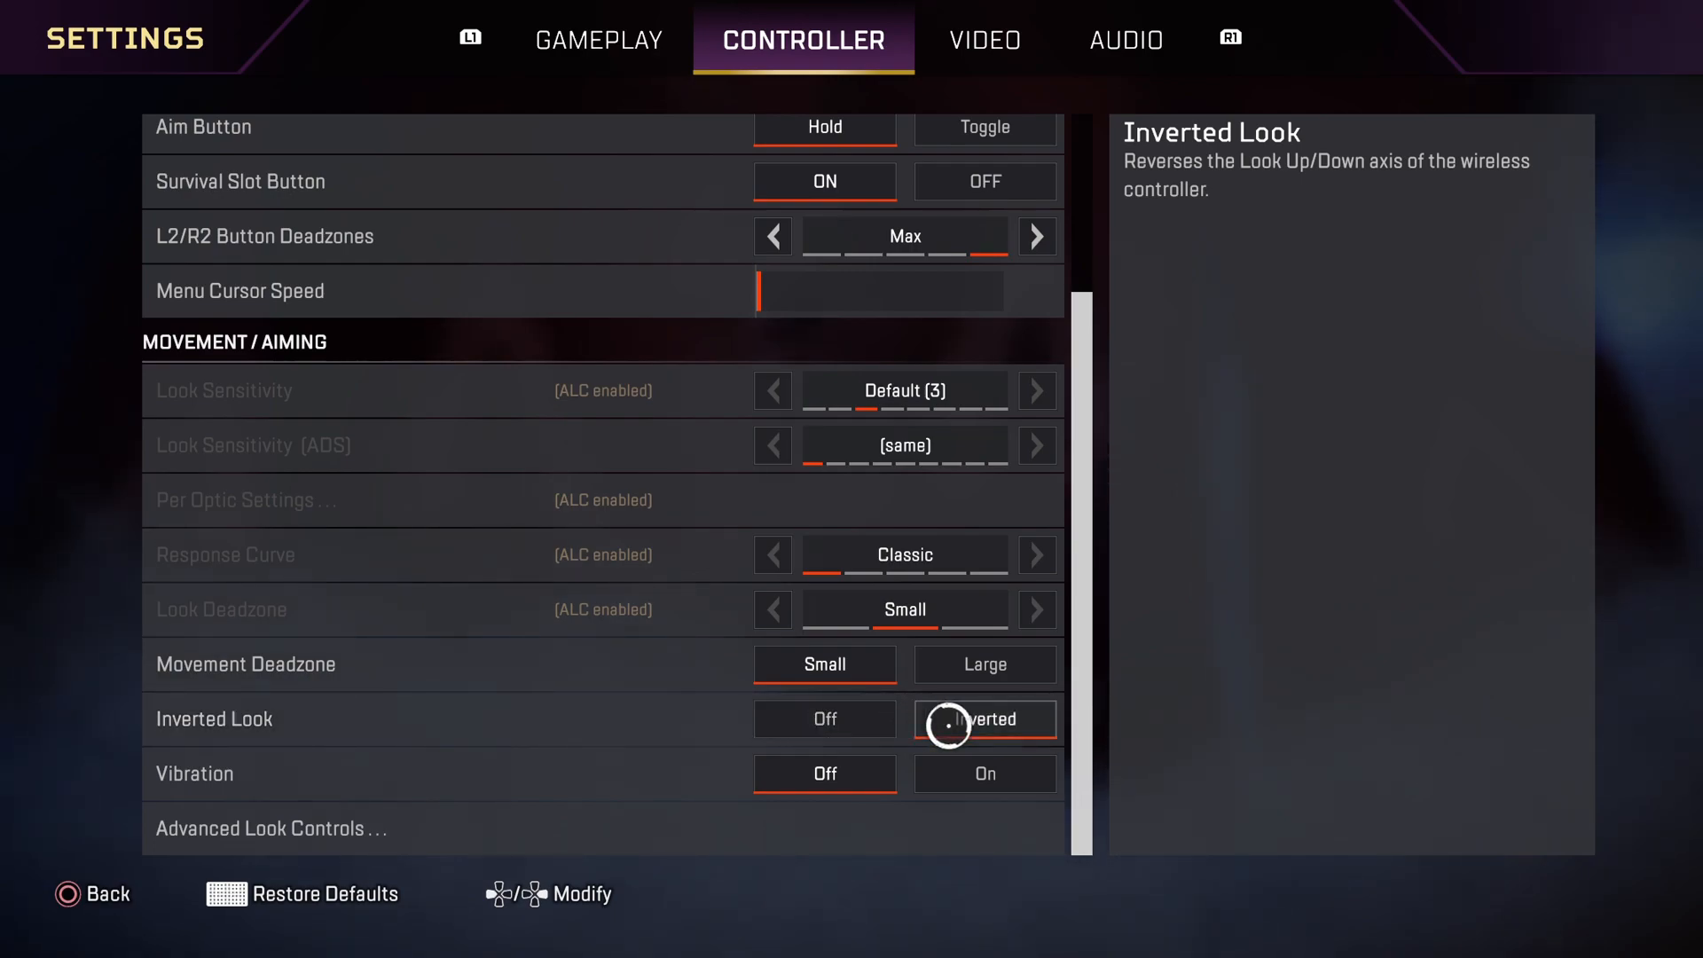
pyautogui.click(983, 718)
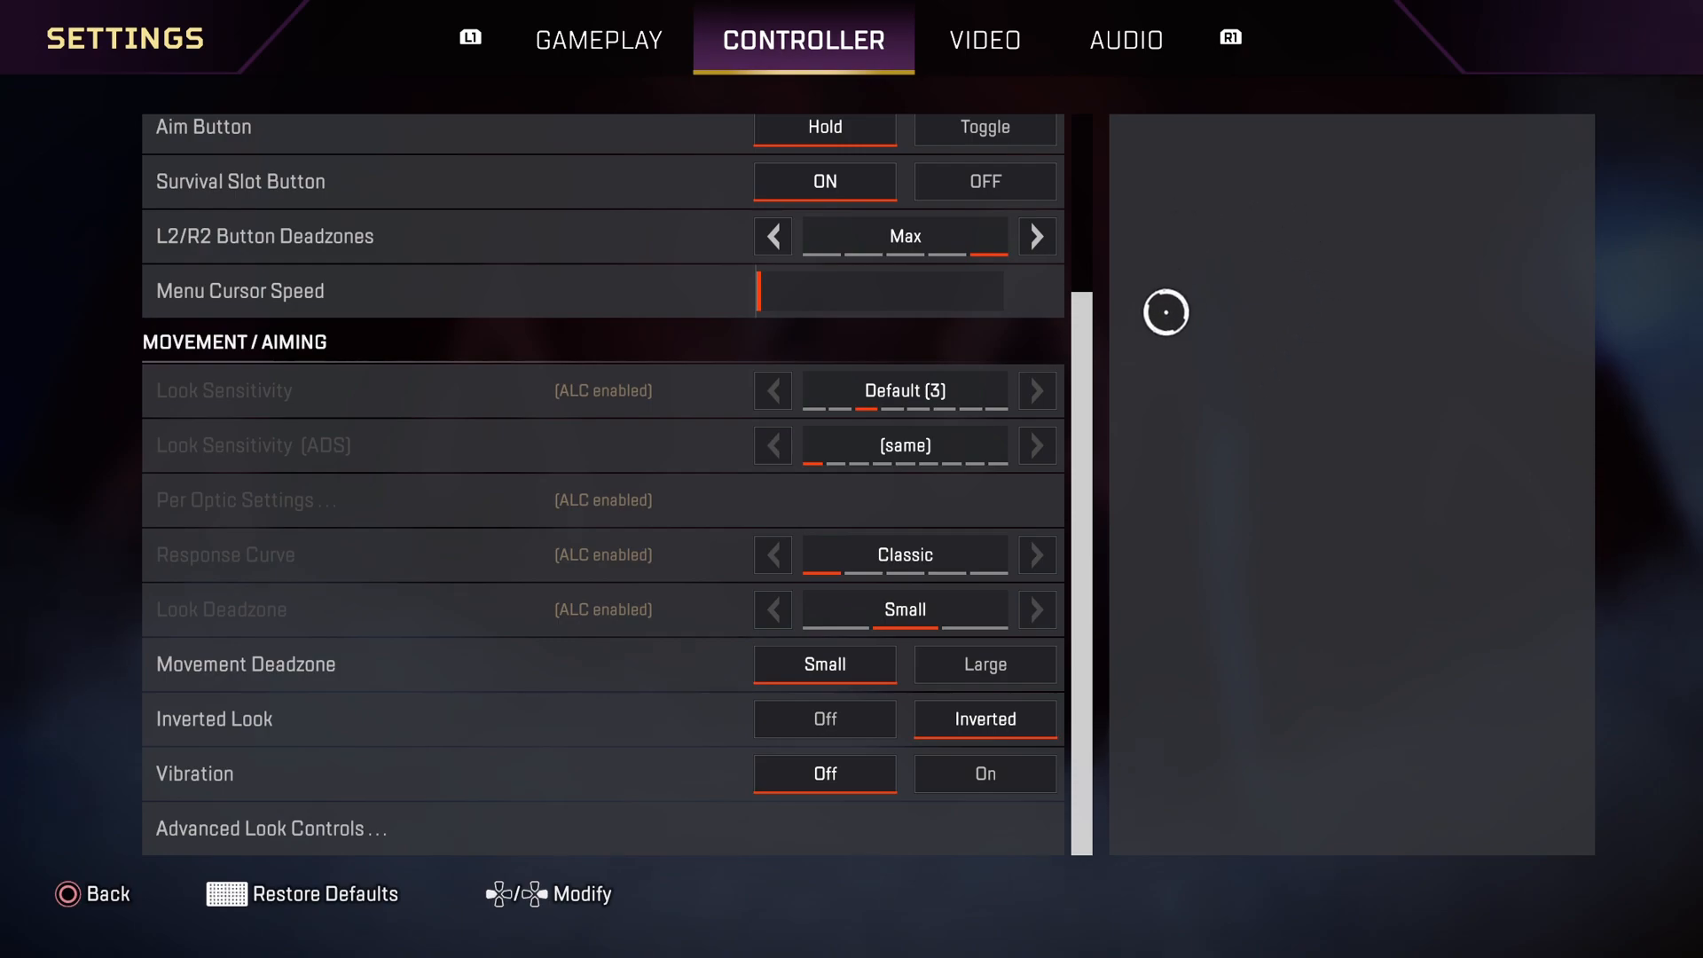
pyautogui.moveTo(983, 717)
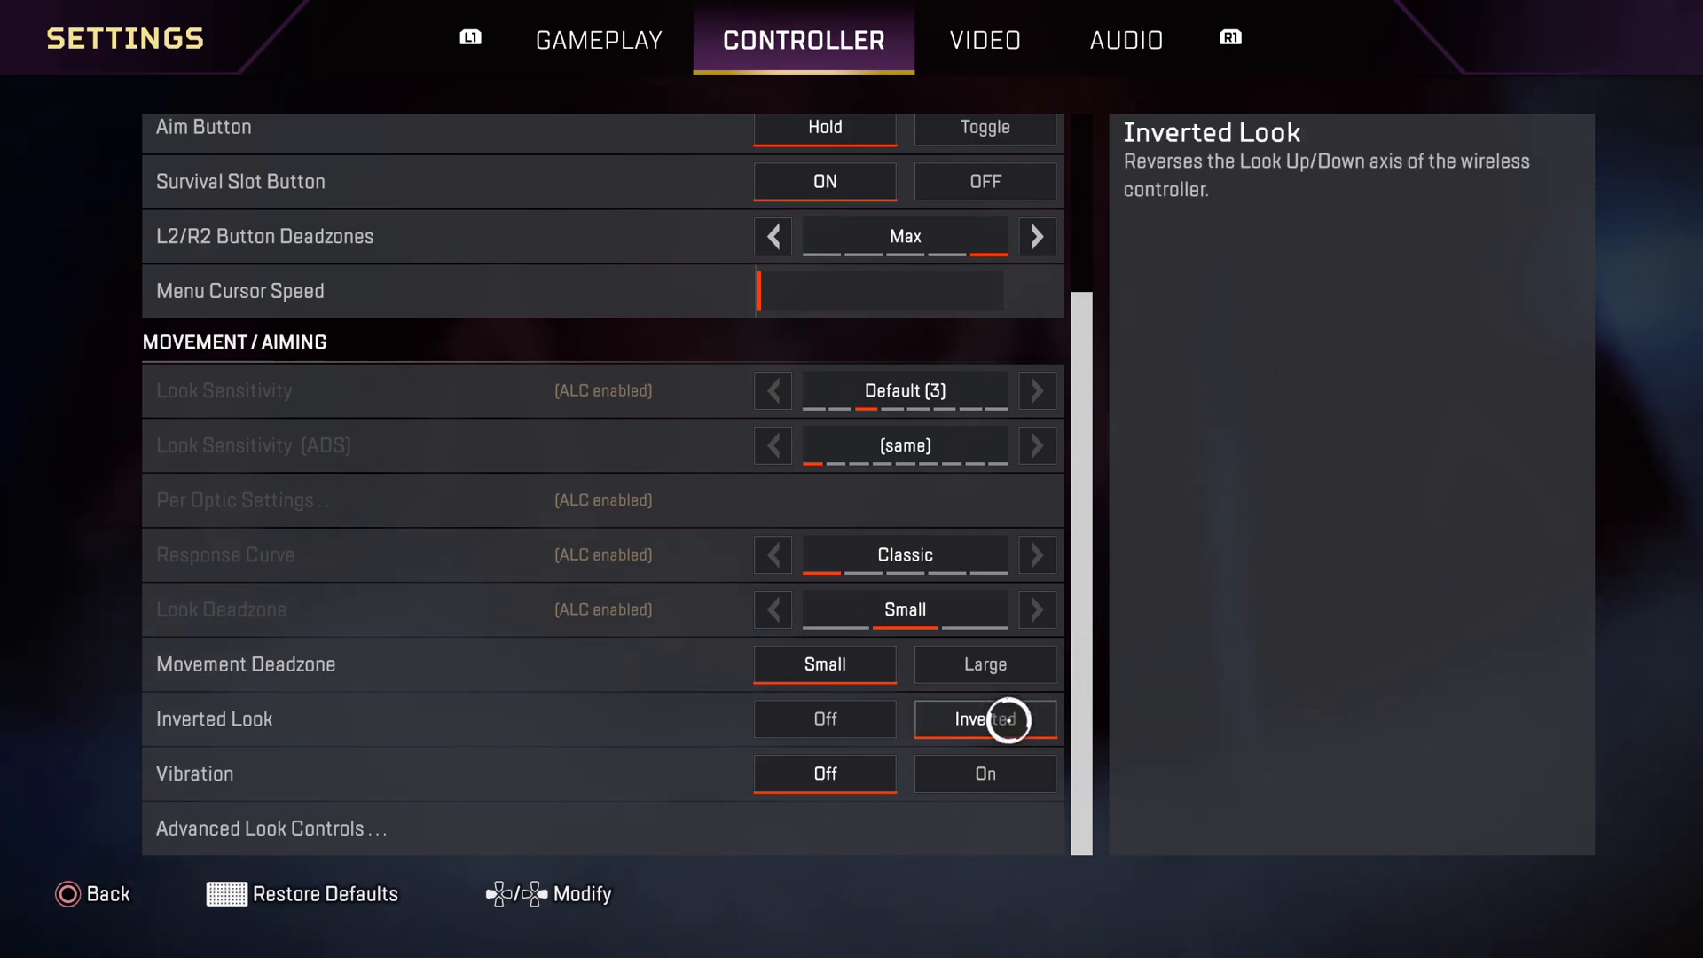